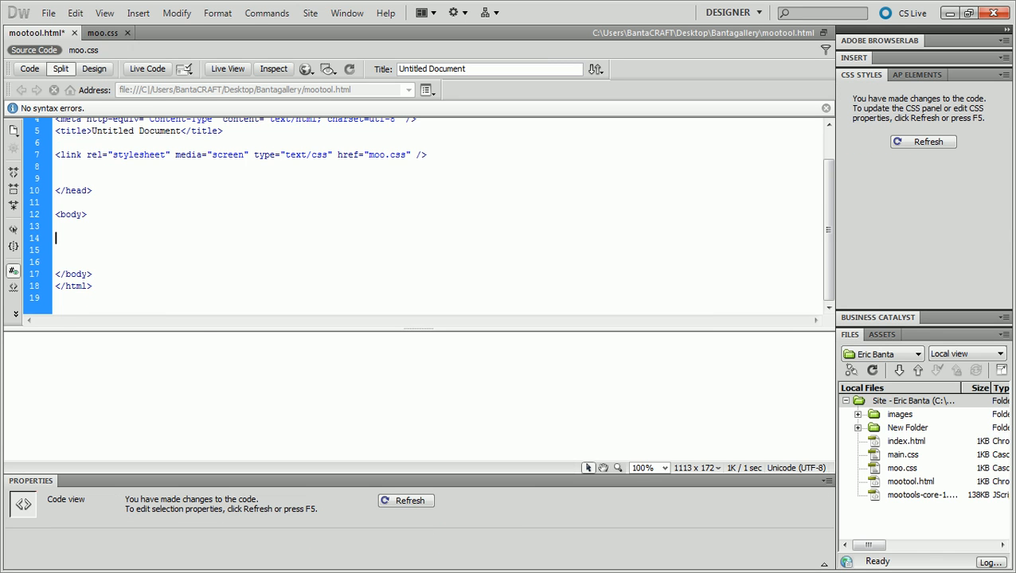
Add <div id="container"> and its closing </div> inside the body
text(<div id=")
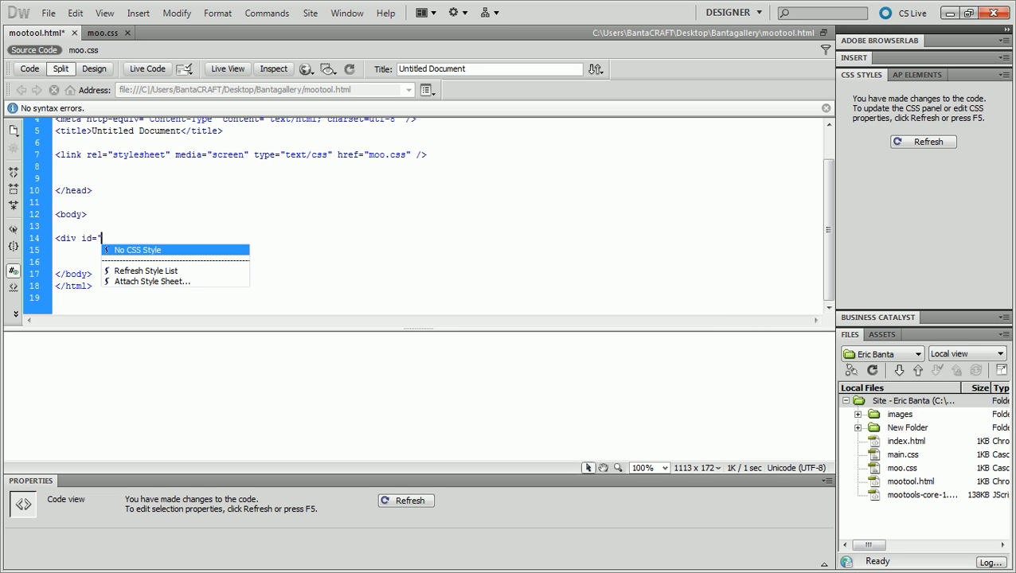
text(container">)
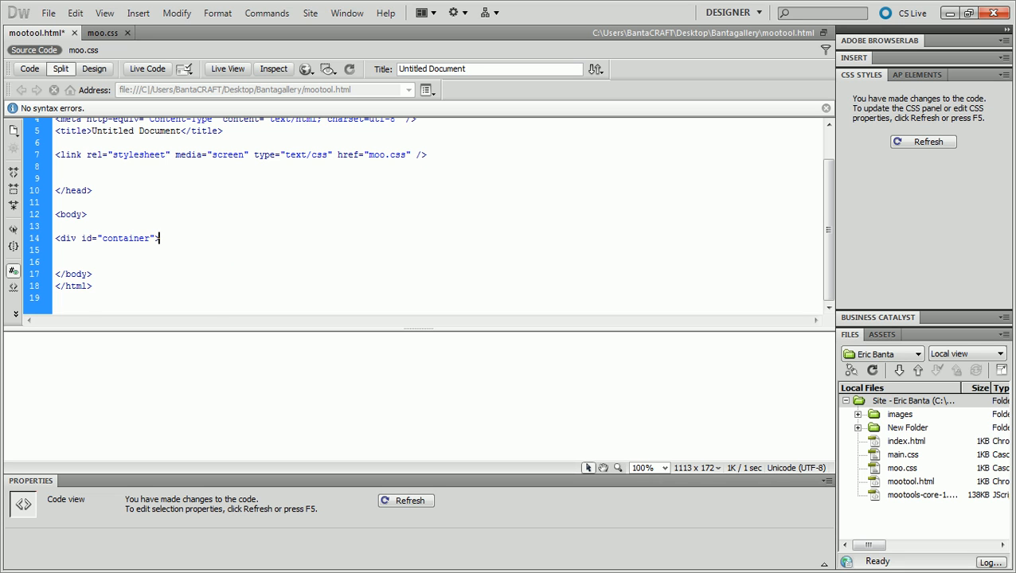
text(</div>)
click(436, 250)
text(<div class=")
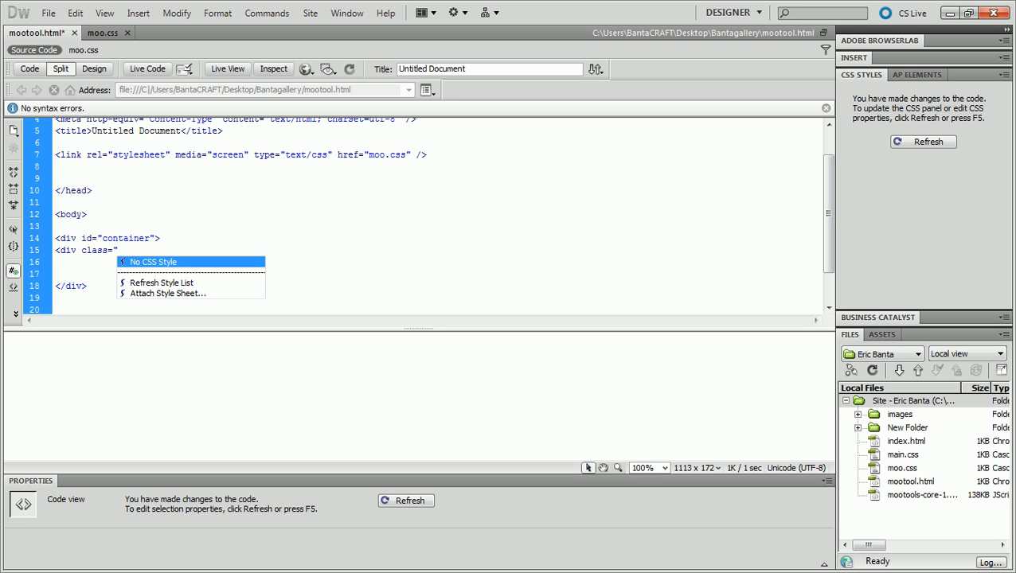
Begin the nested <div class> inside container, clearing the unwanted hint characters
text(par)
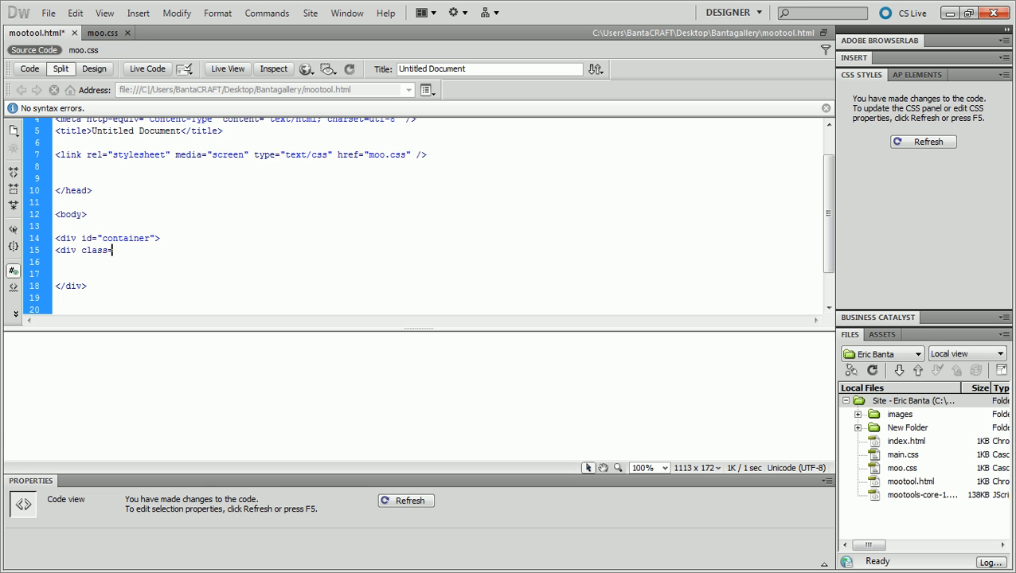
key(Backspace)
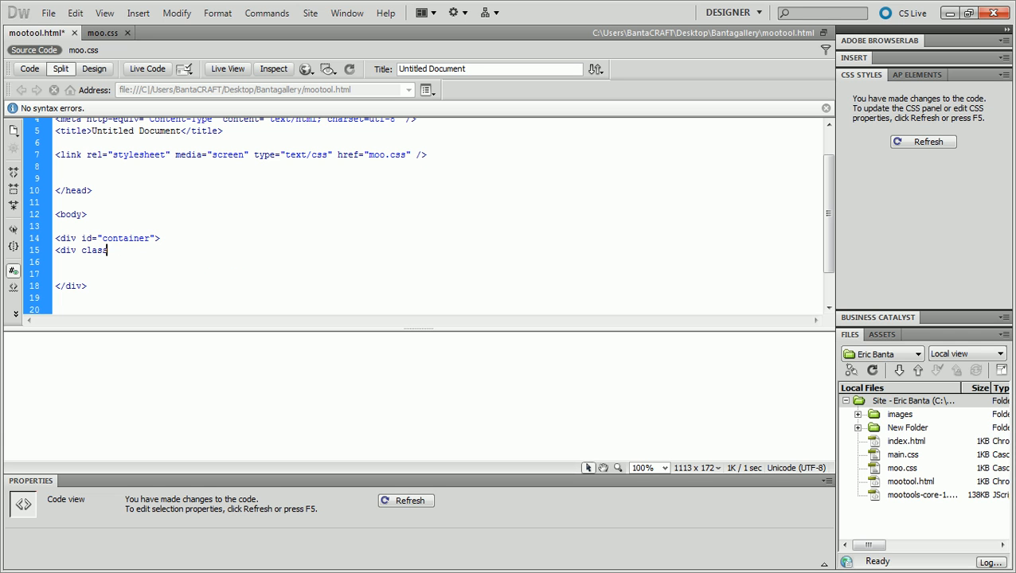
Complete the nested div's class attribute as "body1"
text(="body)
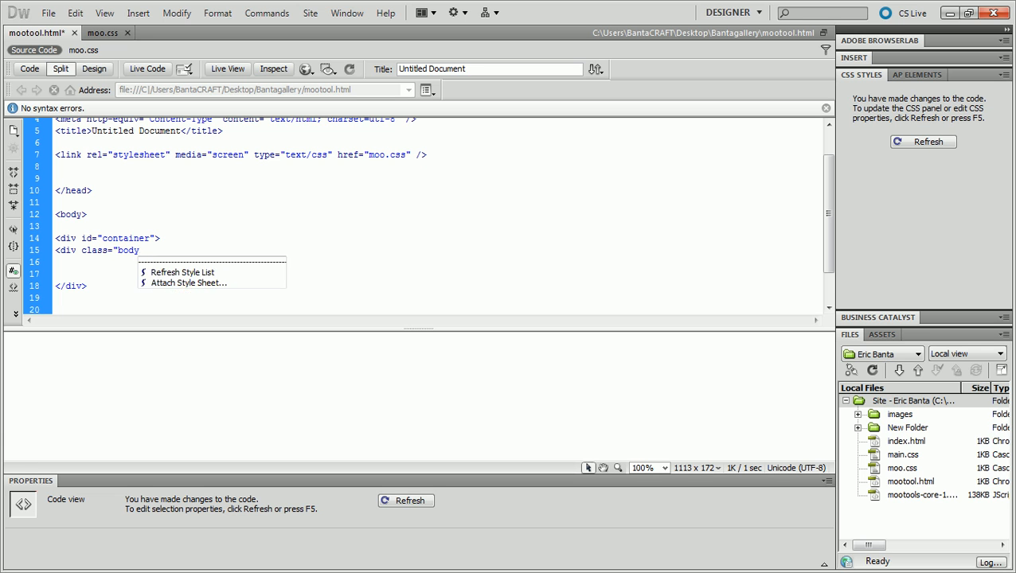
text(1">)
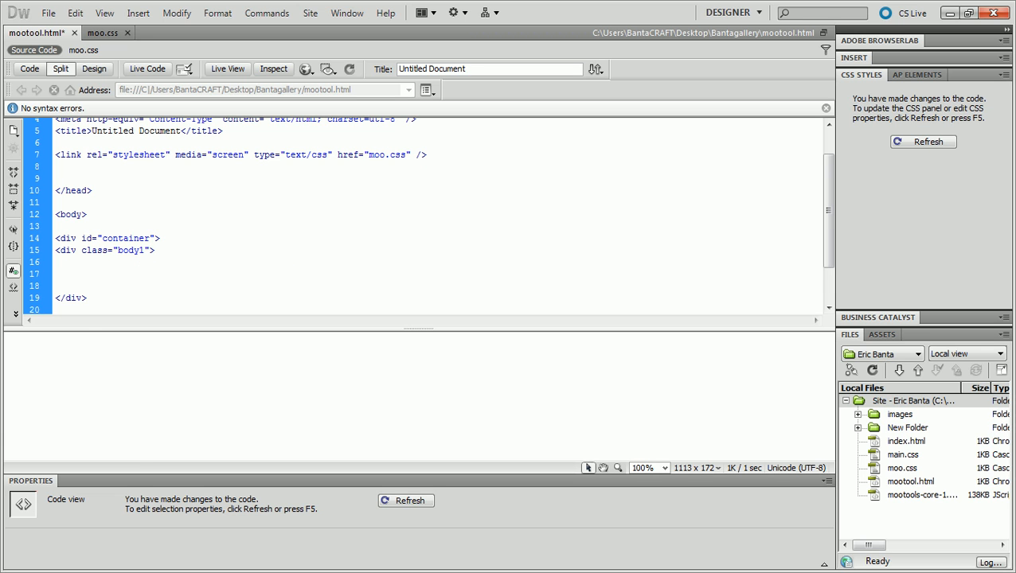
Add <span class="Header1"> with </span> and the closing </div> tags
text(<span)
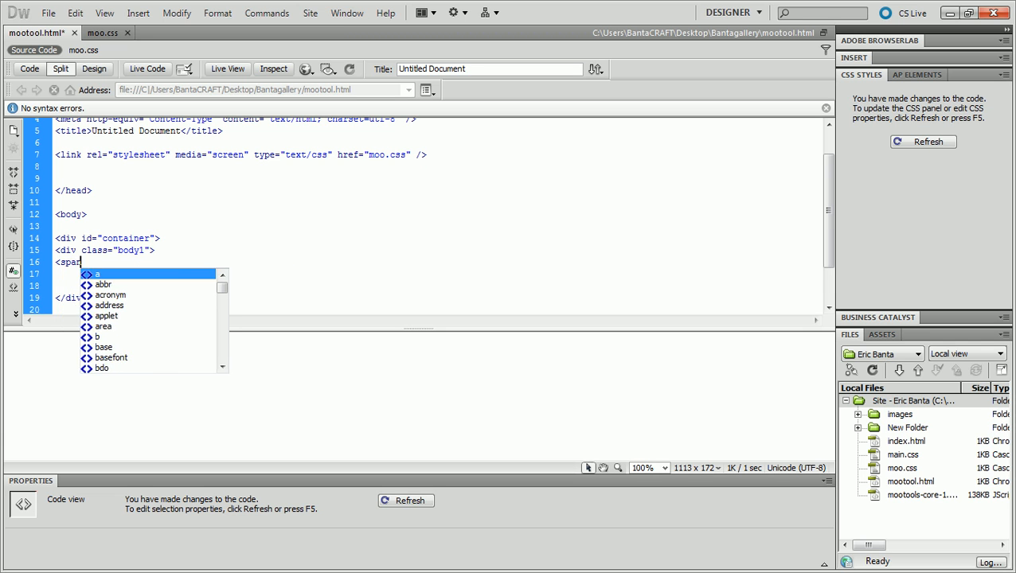
text(class=")
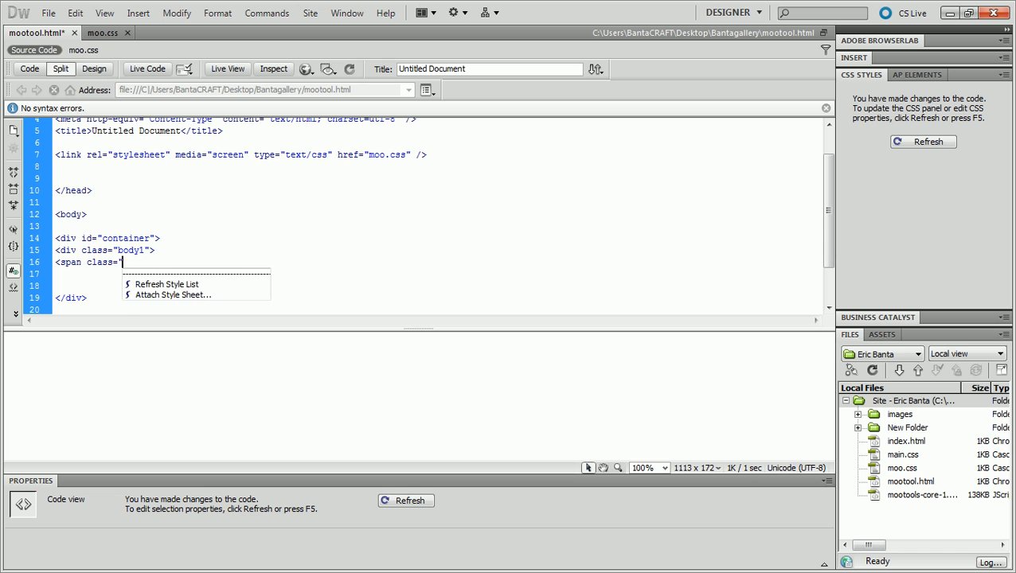
text(Header1">)
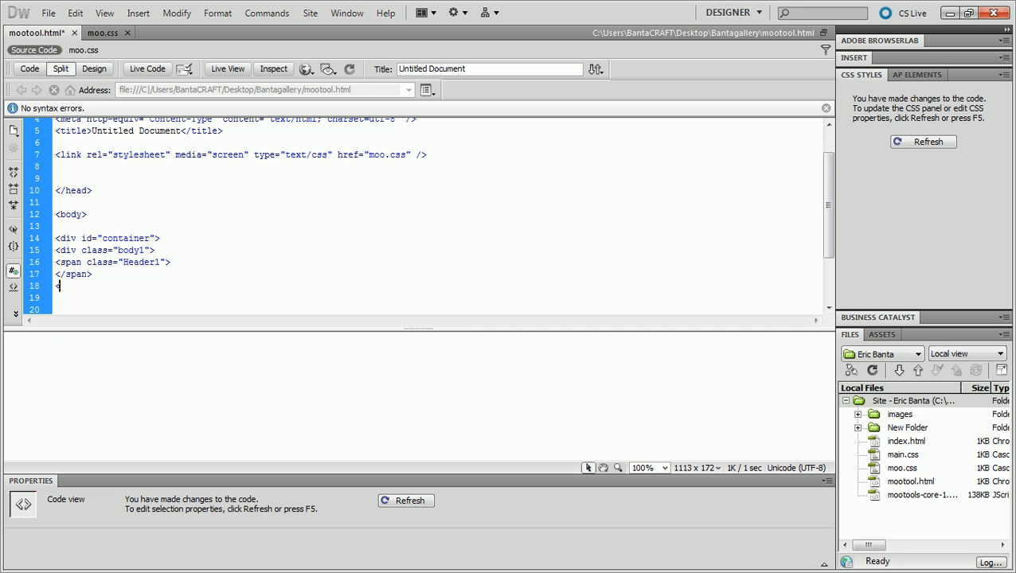
text(</div>)
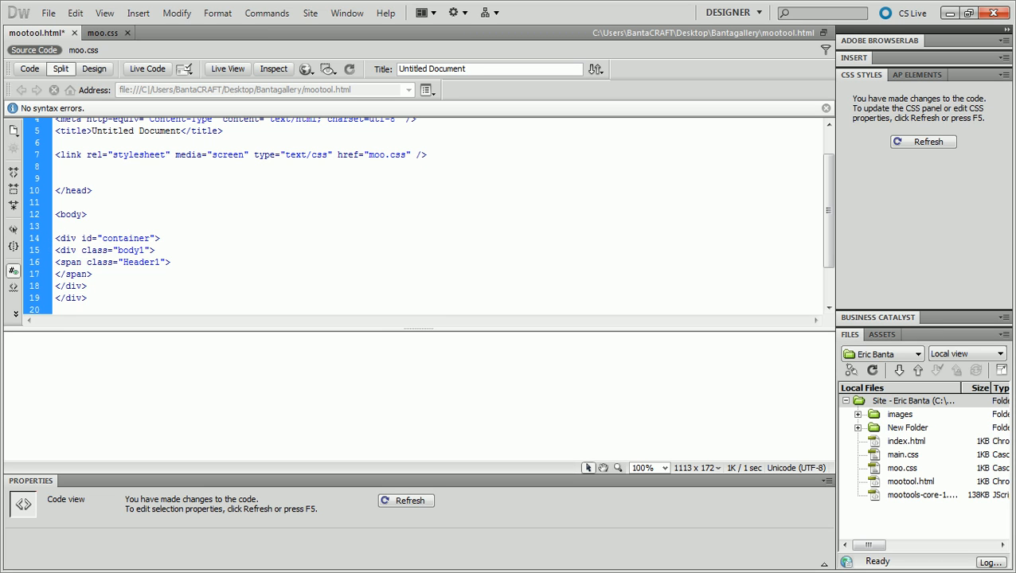
click(145, 250)
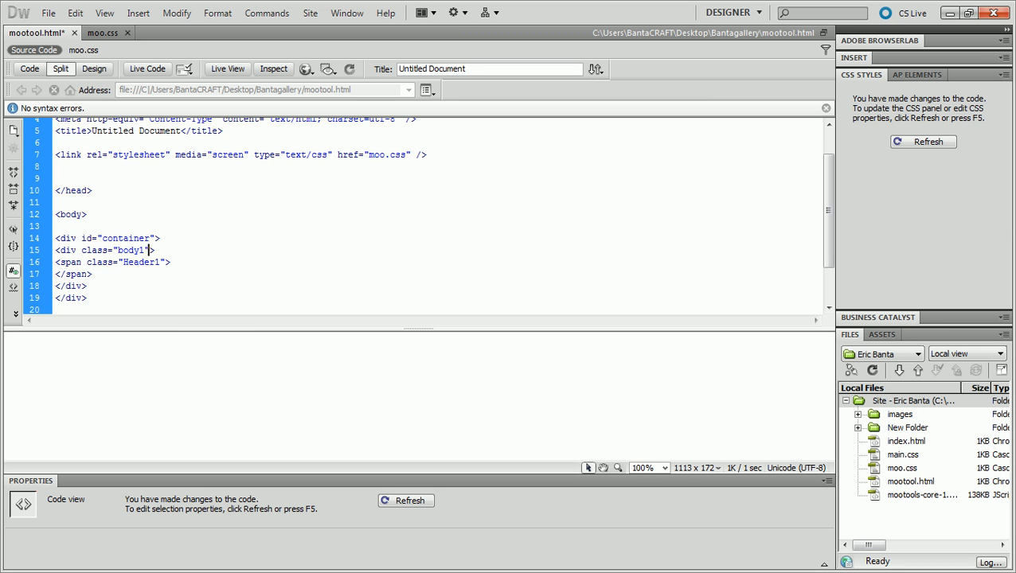
double_click(121, 239)
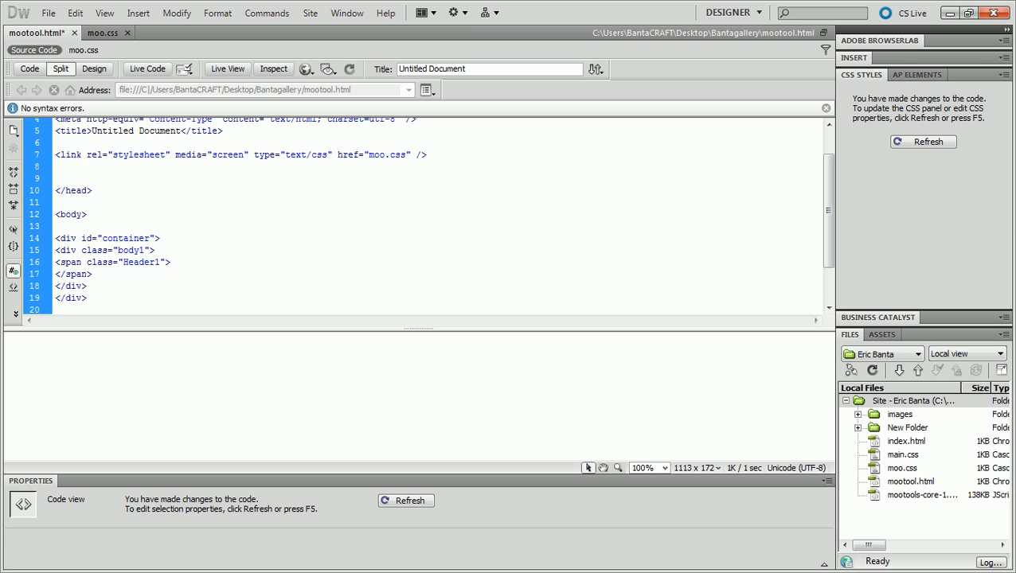
click(156, 250)
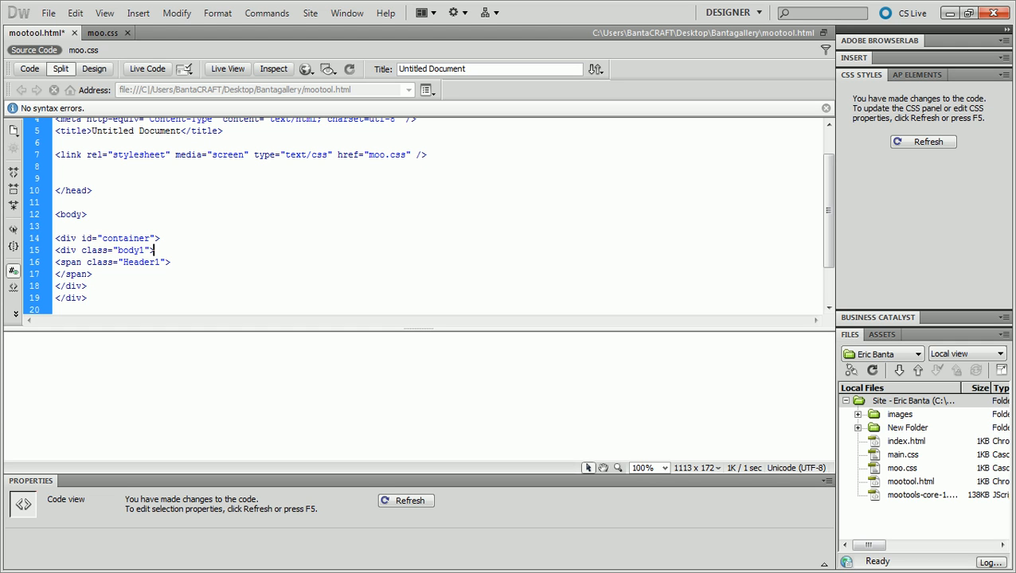